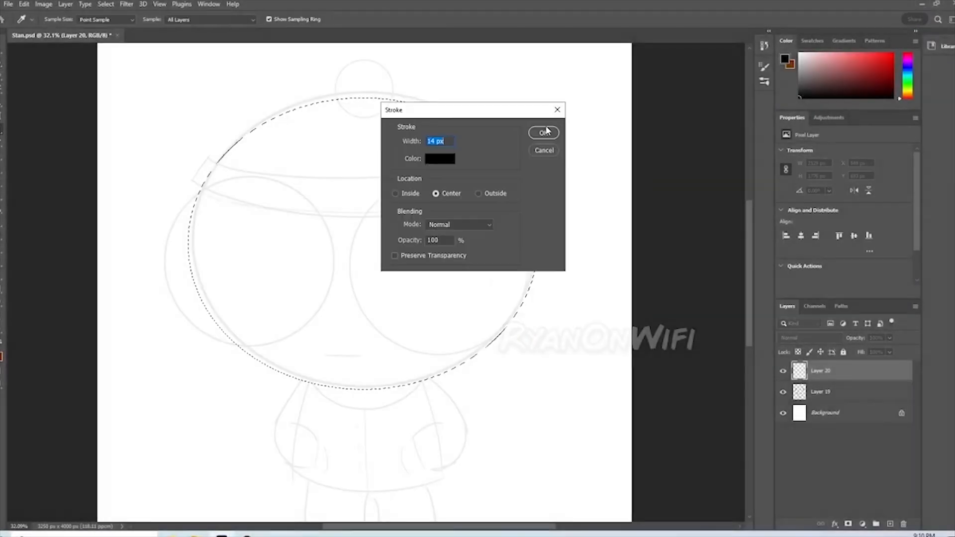
Step: Stroke the head selection with a 14 px black centered outline
left_click(542, 133)
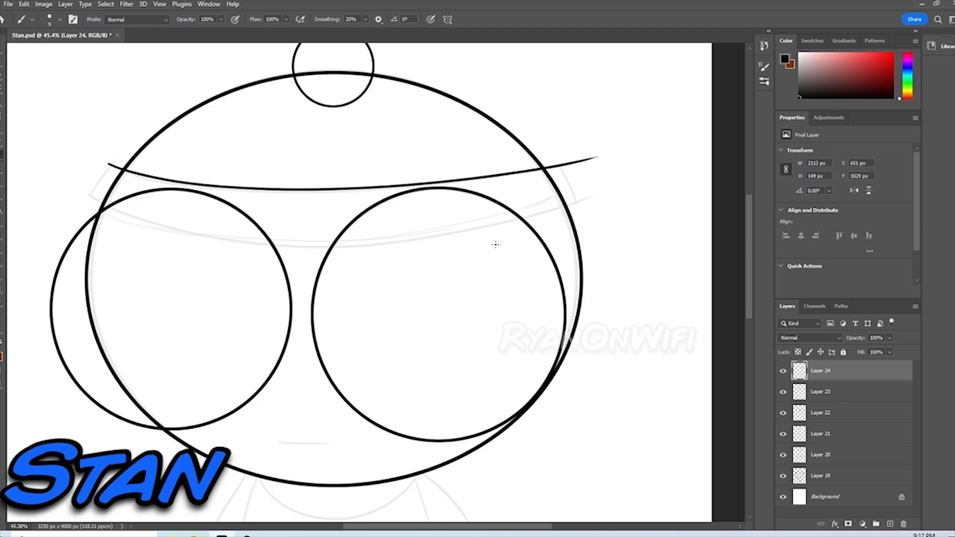